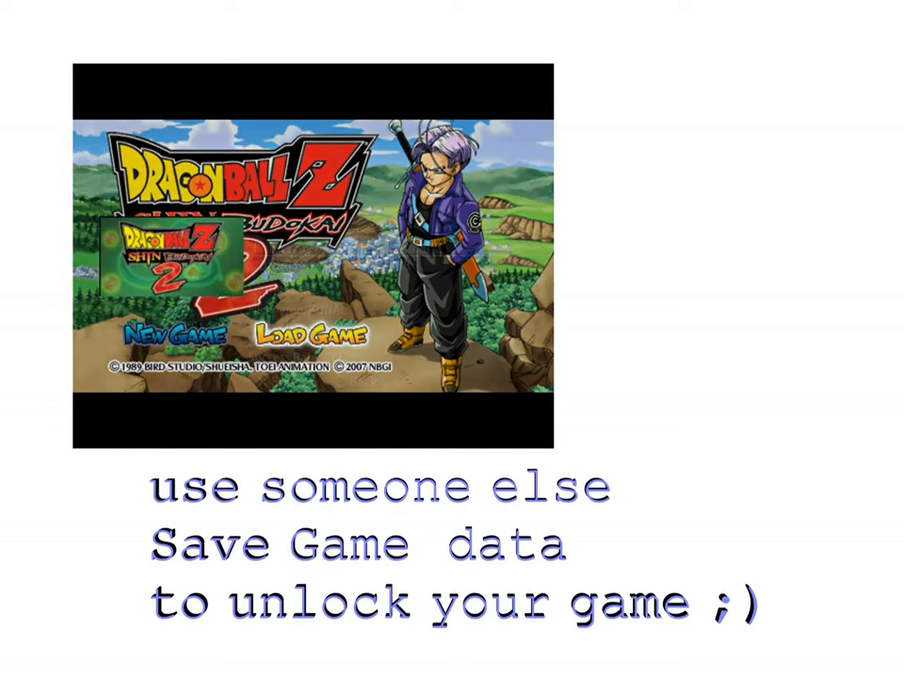
Step: Move past the intro title card toward the ppsspp64 install folder
{"action": "left_click", "coordinate": [302, 335]}
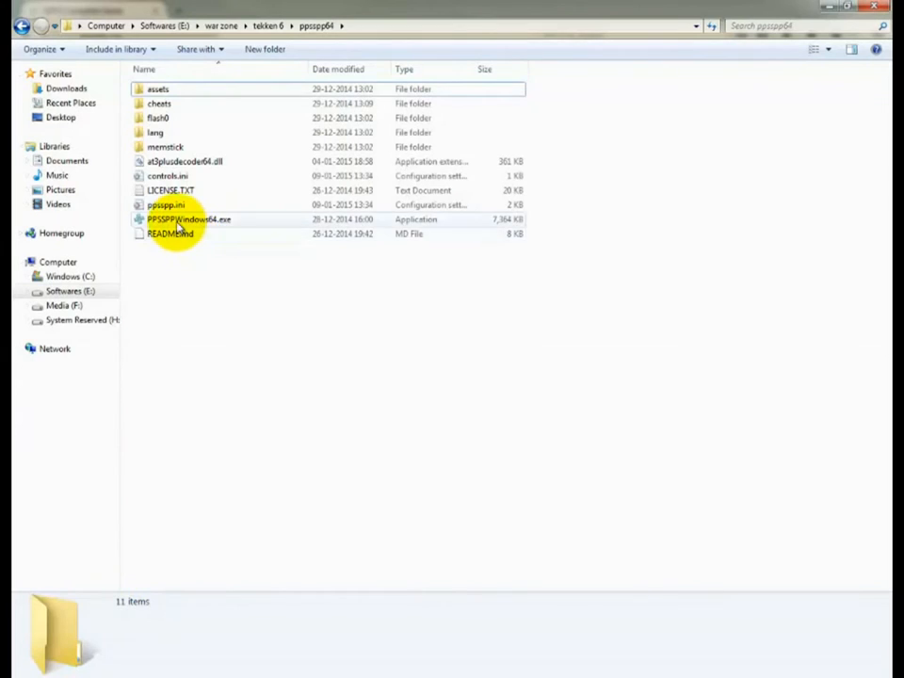
{"action": "left_click", "coordinate": [188, 219]}
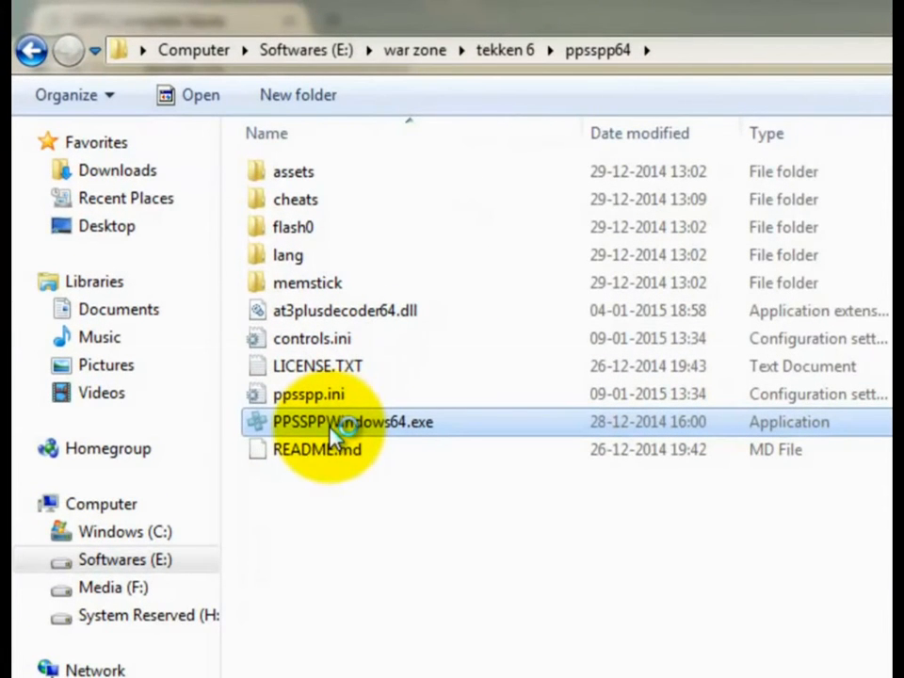
{"action": "double_click", "coordinate": [352, 422]}
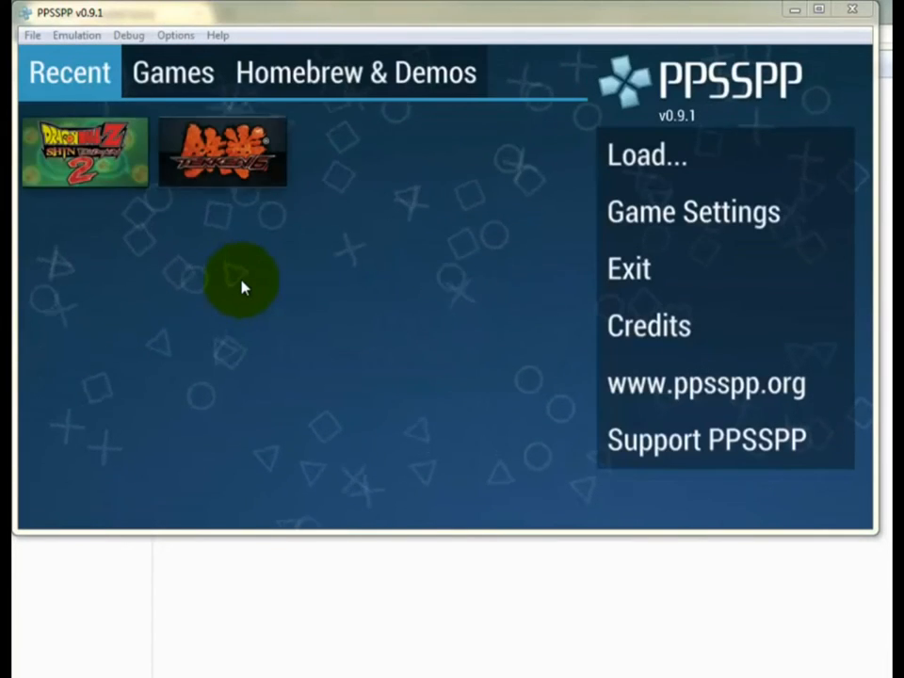
{"action": "mouse_move", "coordinate": [84, 154]}
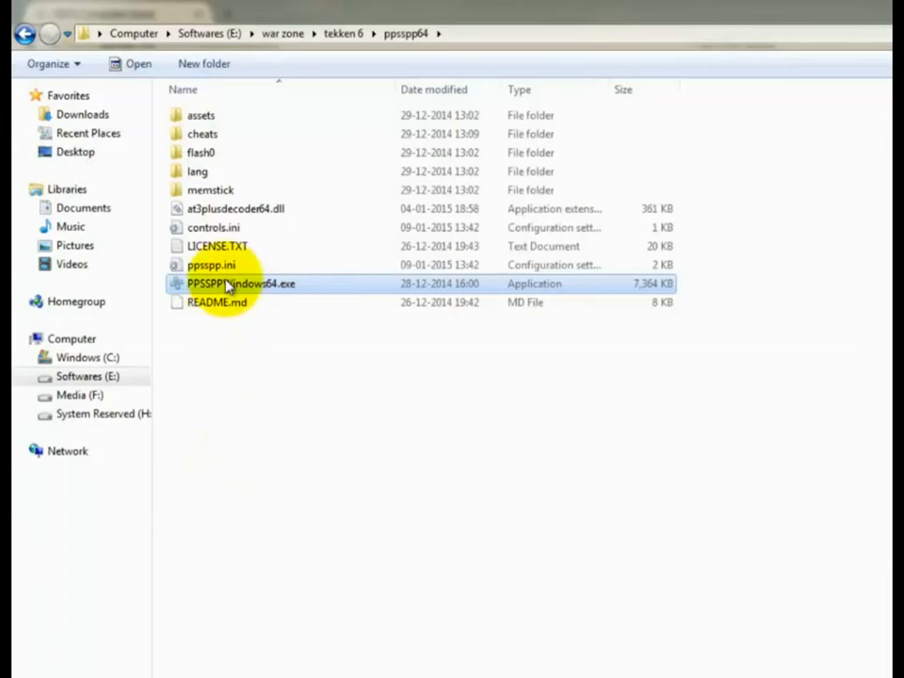
Step: Navigate memstick > PSP > SAVEDATA and enter the game's ULES save folder
{"action": "left_click", "coordinate": [211, 189]}
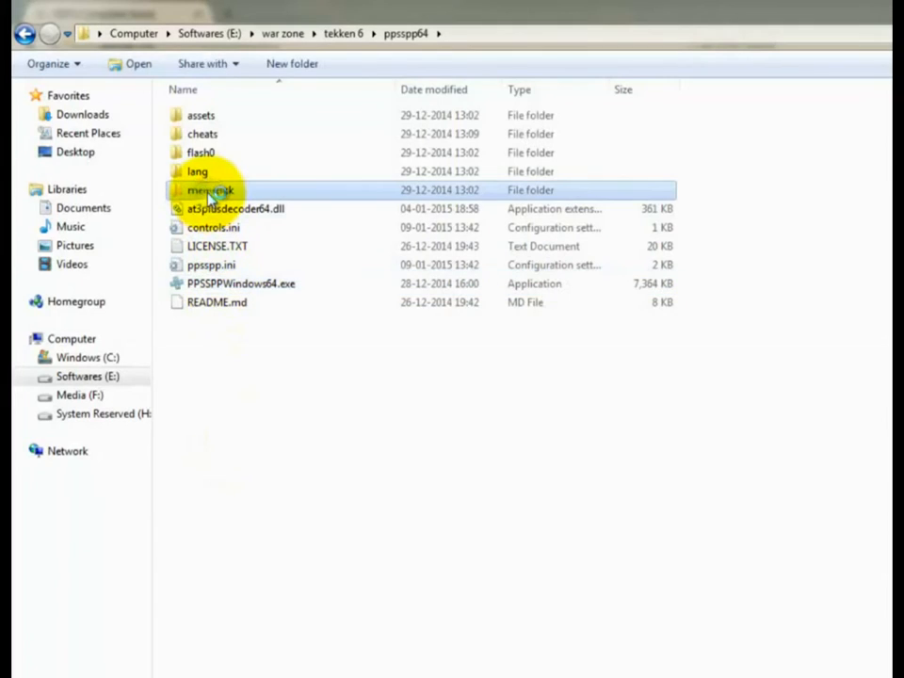
{"action": "double_click", "coordinate": [211, 189]}
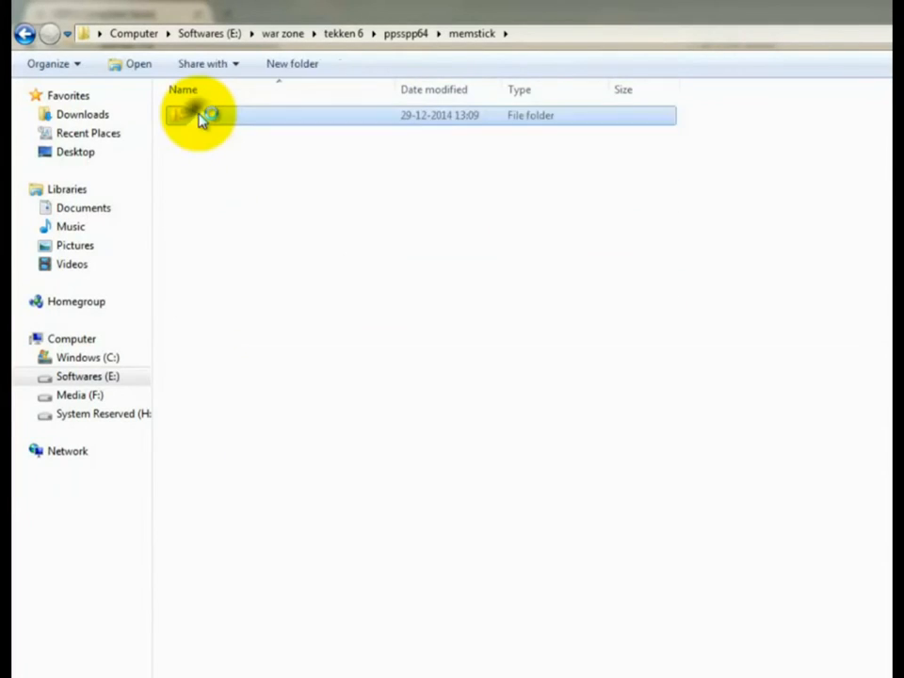
{"action": "double_click", "coordinate": [198, 115]}
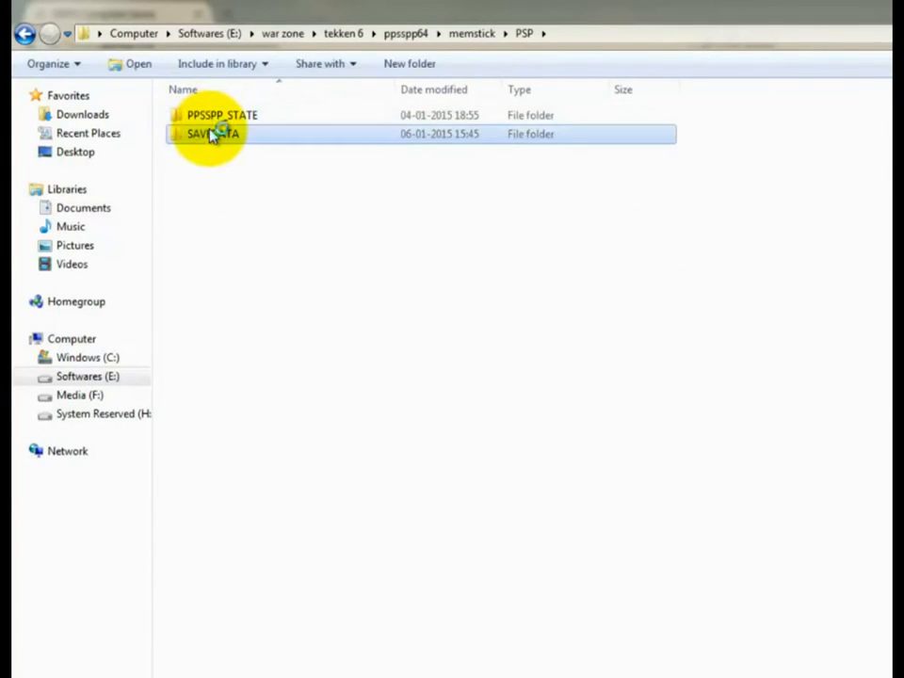
{"action": "double_click", "coordinate": [211, 134]}
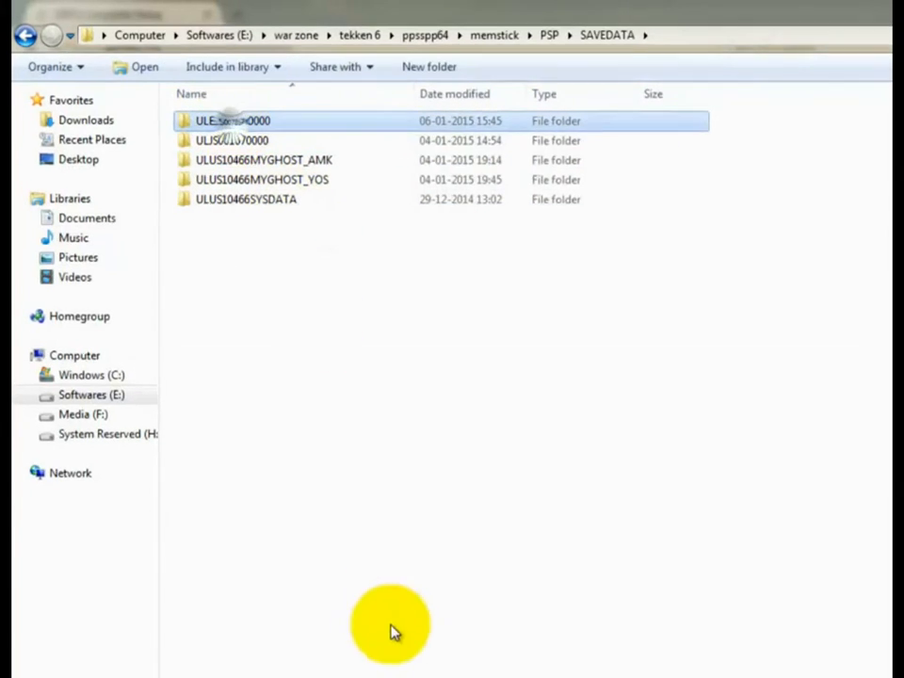
{"action": "double_click", "coordinate": [231, 121]}
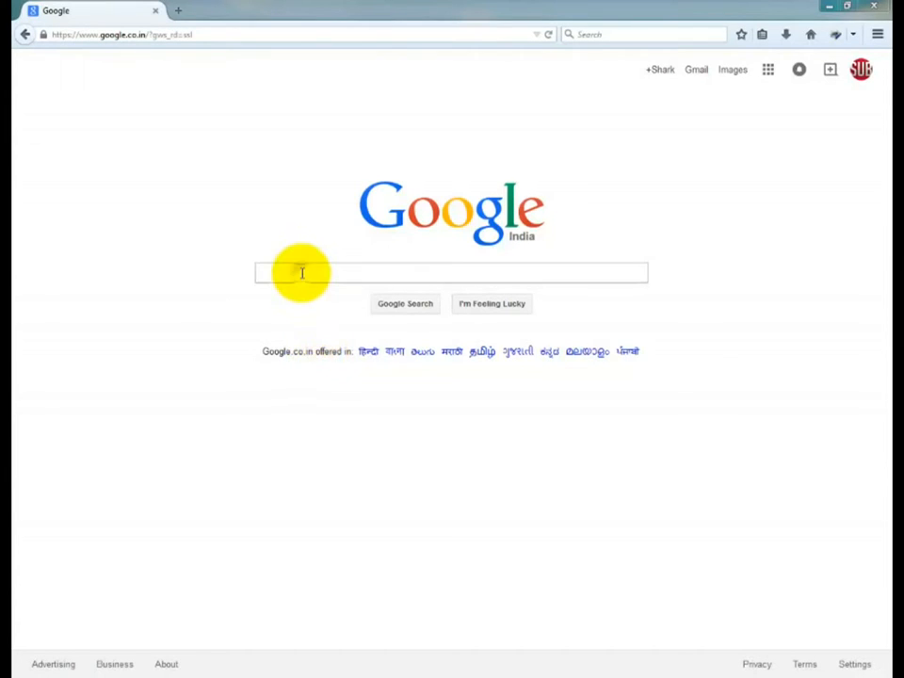
Step: Search Google for 'dragon ball z shin budokai 2 save data' and open the '100% Complete Saves - Forums - PPSSPP' result
{"action": "type", "text": "shi"}
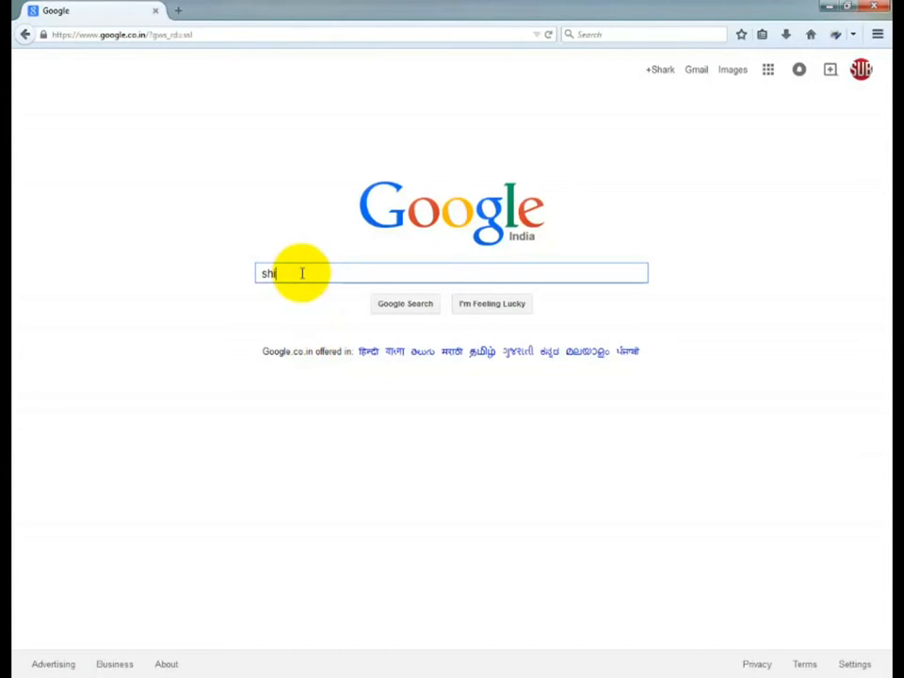
{"action": "type", "text": "dragon ball z"}
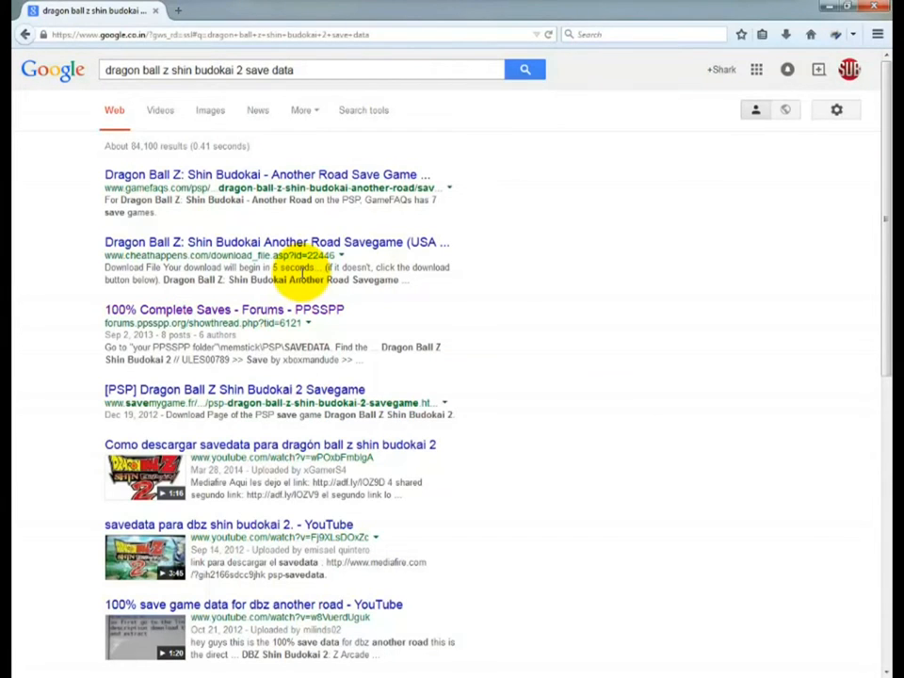
{"action": "mouse_move", "coordinate": [192, 313]}
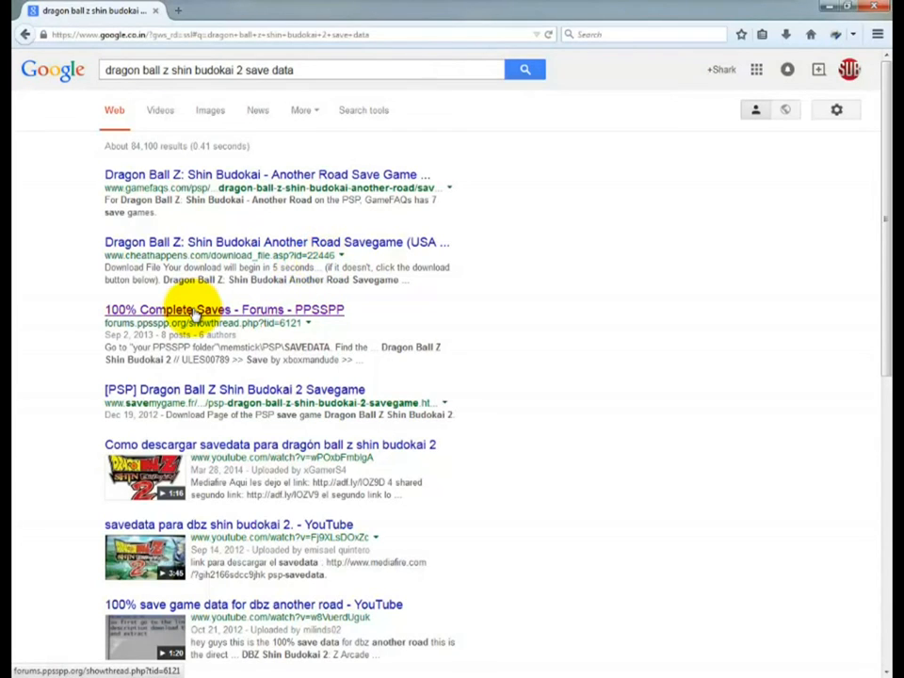
{"action": "left_click", "coordinate": [224, 309]}
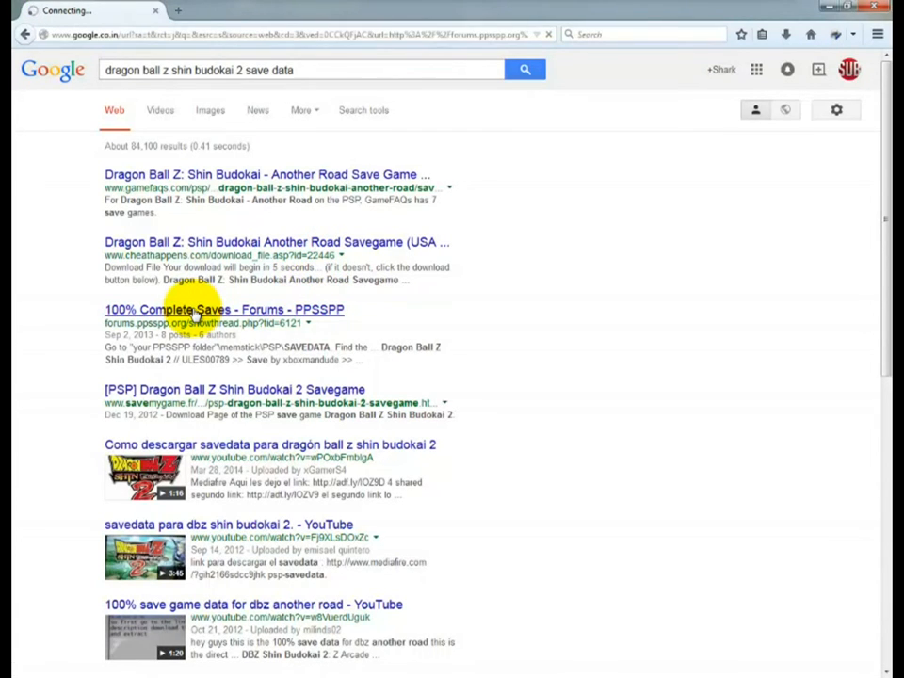
{"action": "left_click", "coordinate": [224, 309]}
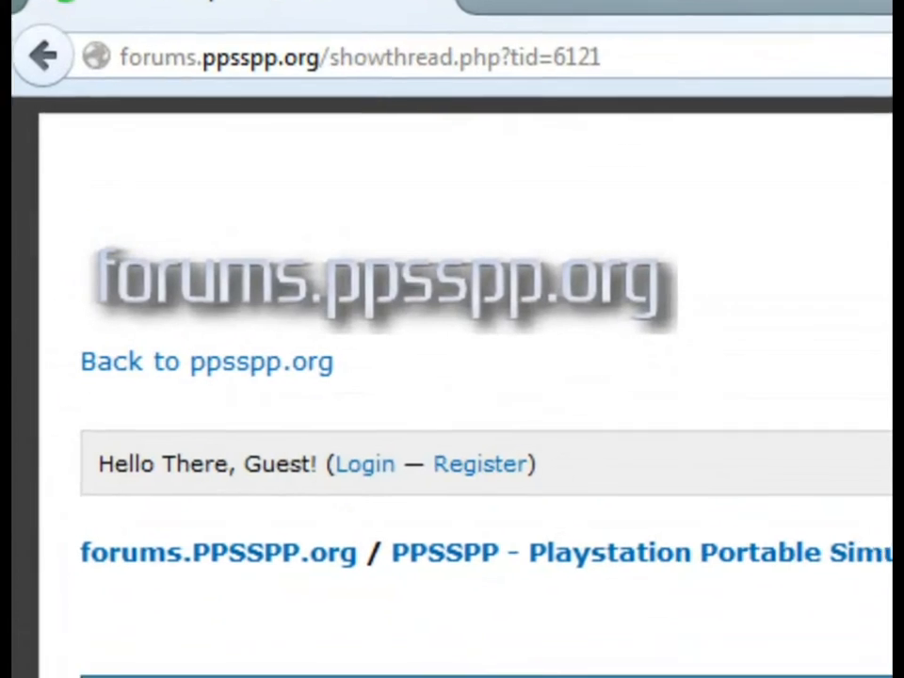
Step: Scroll down through the thread's steps, warnings and FAQ
{"action": "scroll", "scroll_direction": "down", "scroll_amount": 3}
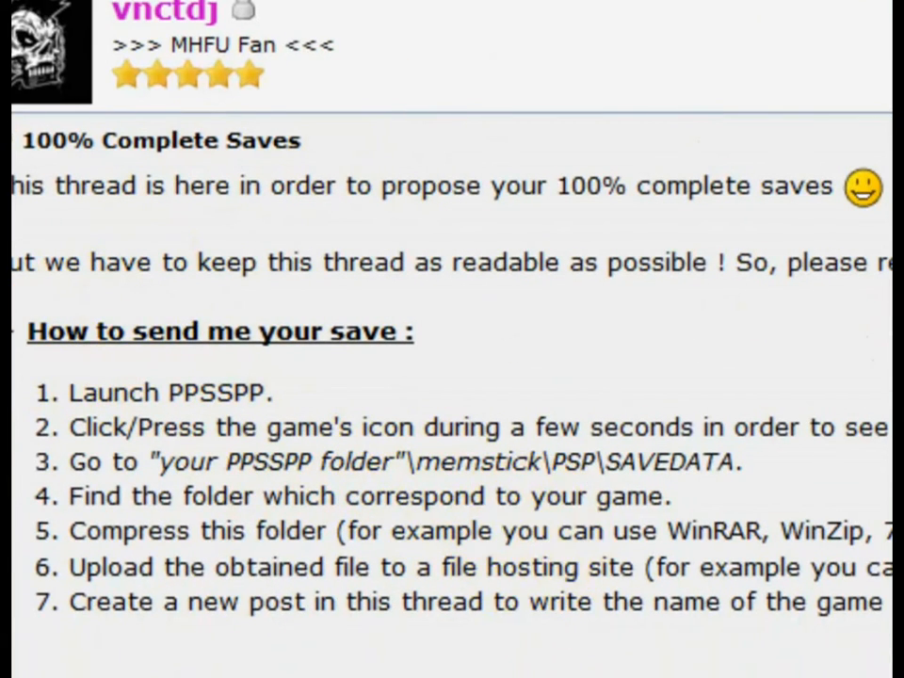
{"action": "scroll", "scroll_direction": "down", "scroll_amount": 3}
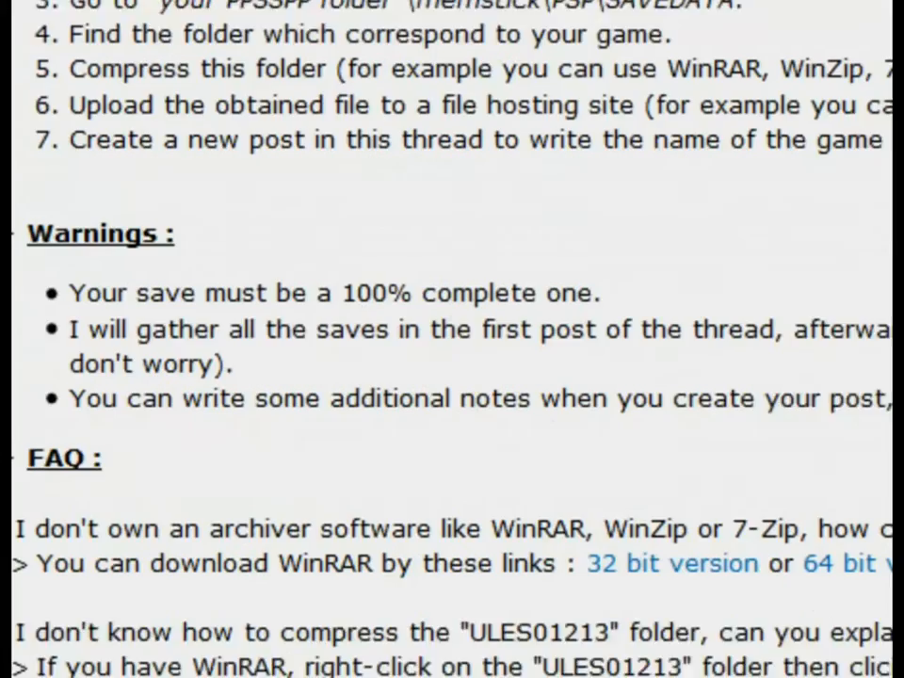
{"action": "scroll", "scroll_direction": "down", "scroll_amount": 3}
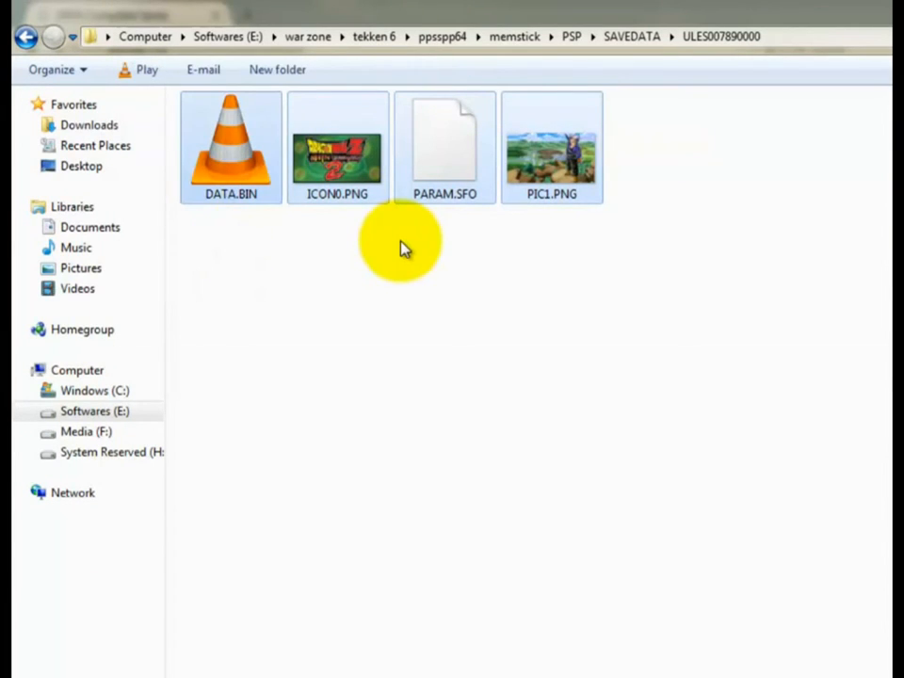
Step: Delete DATA.BIN, ICON0.PNG, PARAM.SFO and PIC1.PNG from the save folder, confirming the move to the bin
{"action": "left_click", "coordinate": [444, 147]}
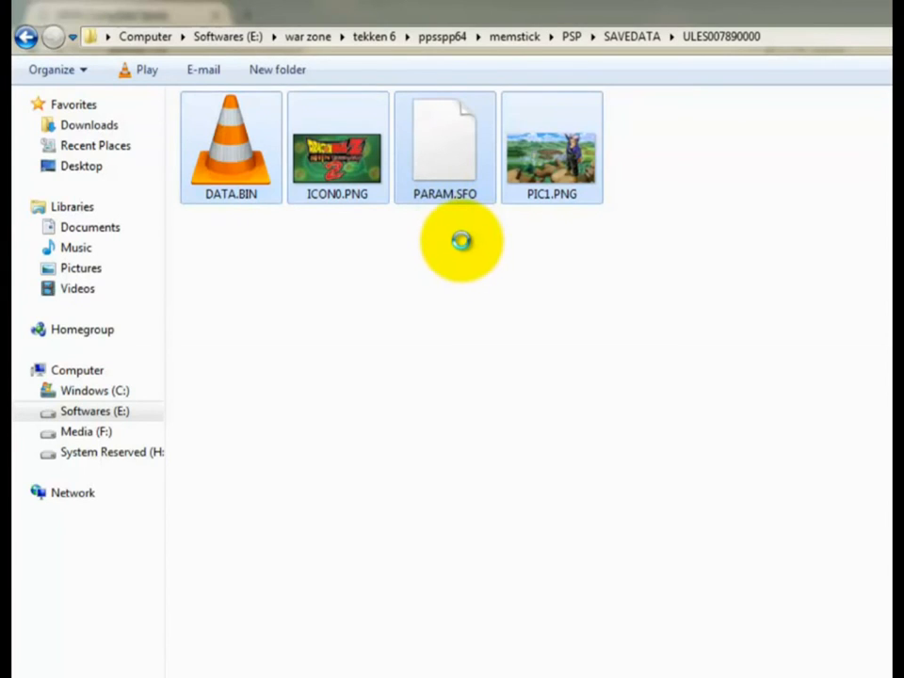
{"action": "right_click", "coordinate": [444, 147]}
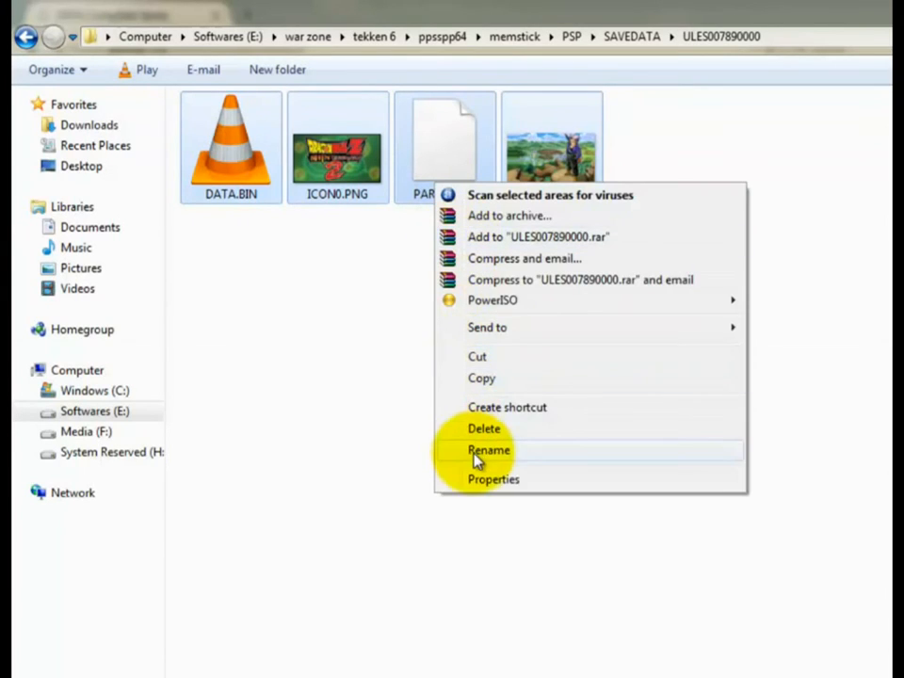
{"action": "left_click", "coordinate": [484, 430]}
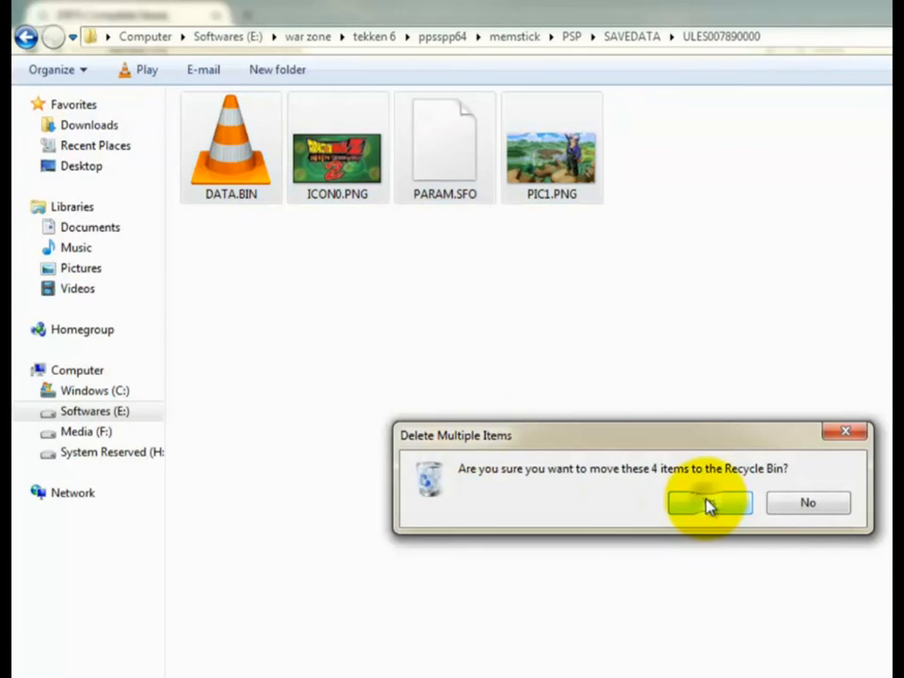
{"action": "left_click", "coordinate": [708, 501]}
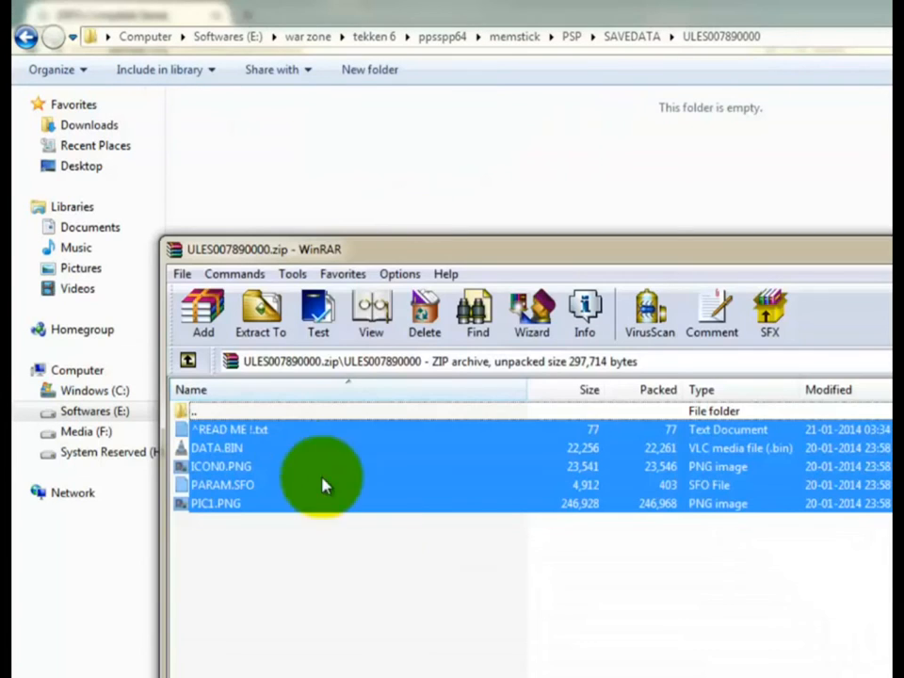
Step: Select all files in ULES007890000.zip for extraction into the game's save folder
{"action": "left_click", "coordinate": [260, 316]}
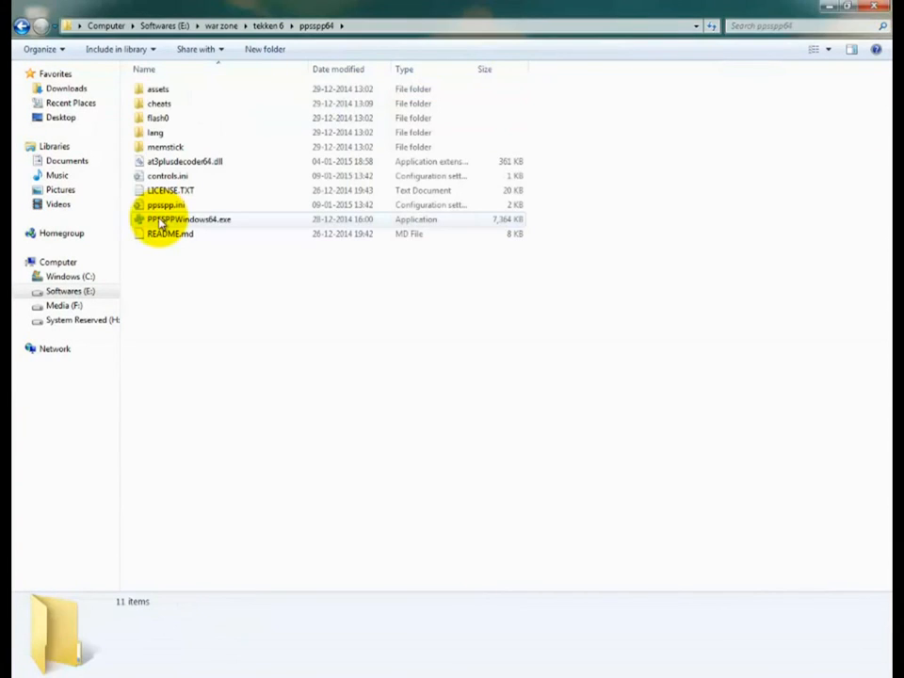
Step: Launch PPSSPPWindows64.exe from the ppsspp64 folder
{"action": "left_click", "coordinate": [188, 218]}
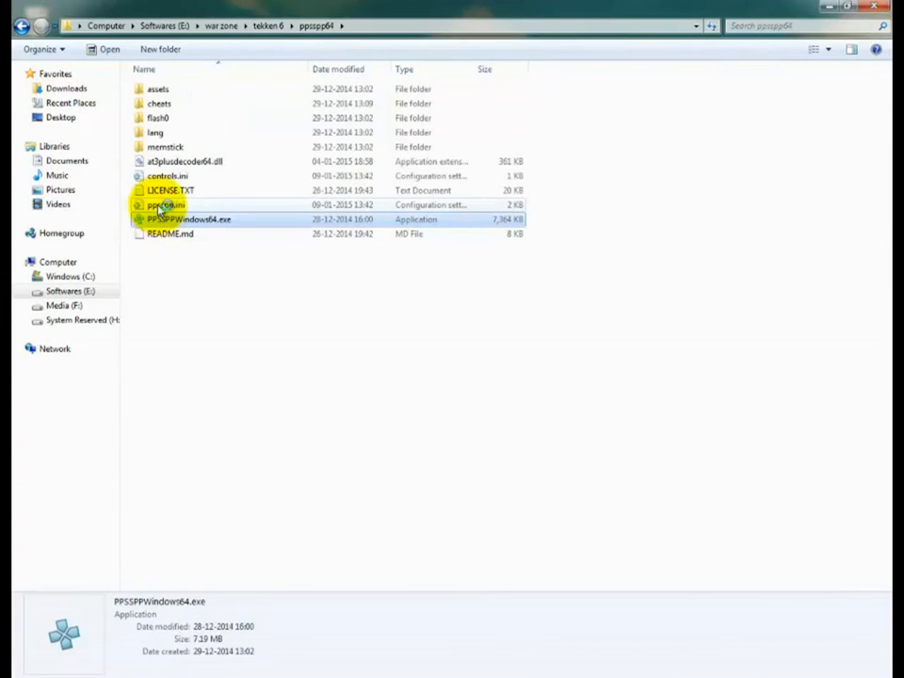
{"action": "double_click", "coordinate": [189, 218]}
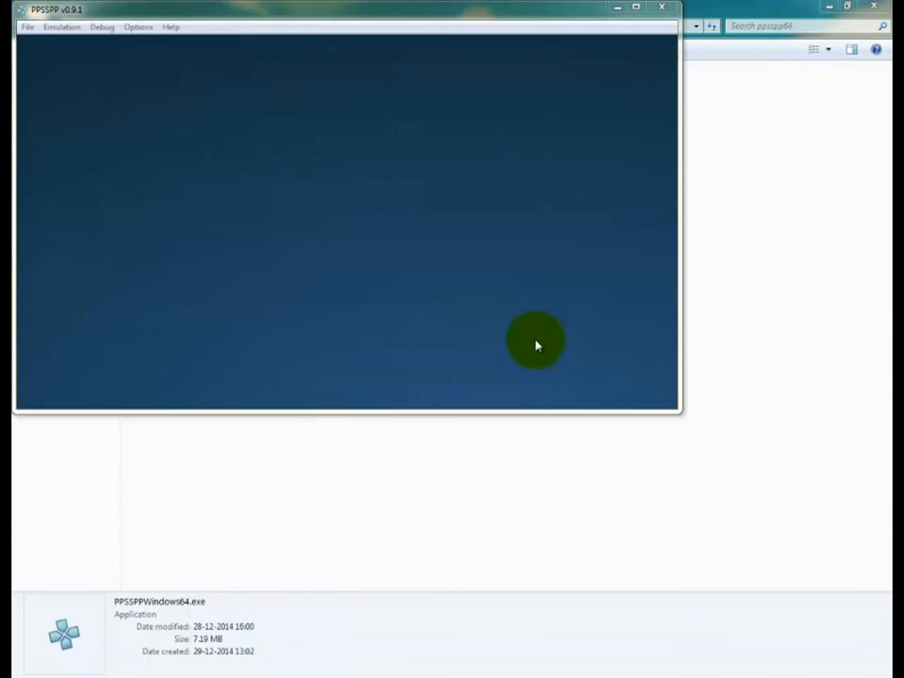